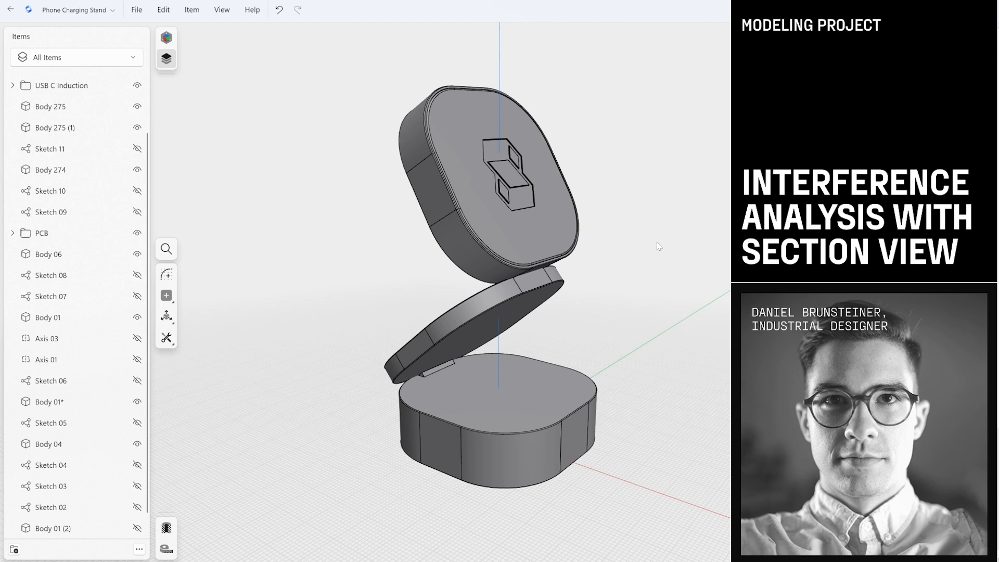
mouse_move(637, 270)
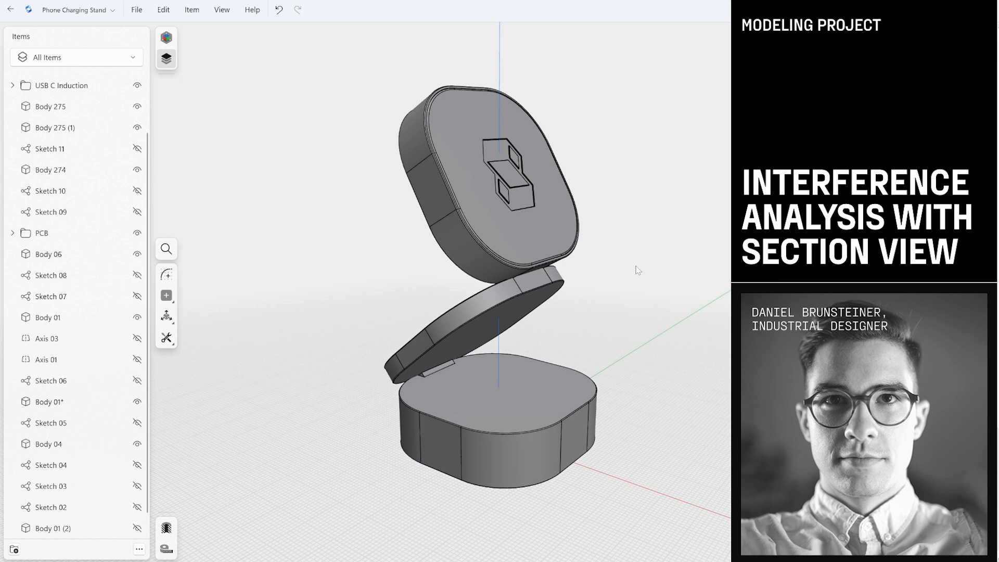
mouse_move(684, 322)
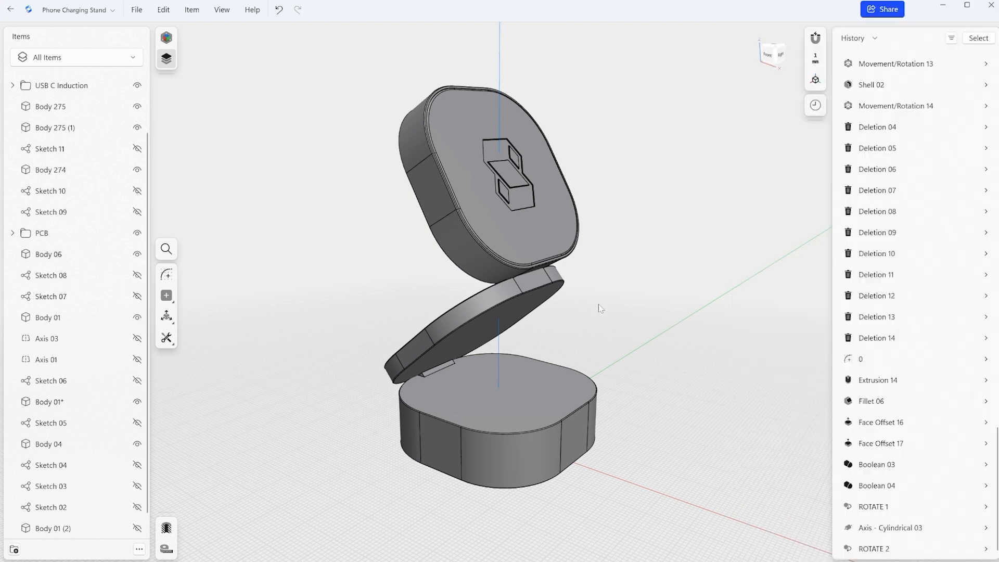
mouse_move(610, 286)
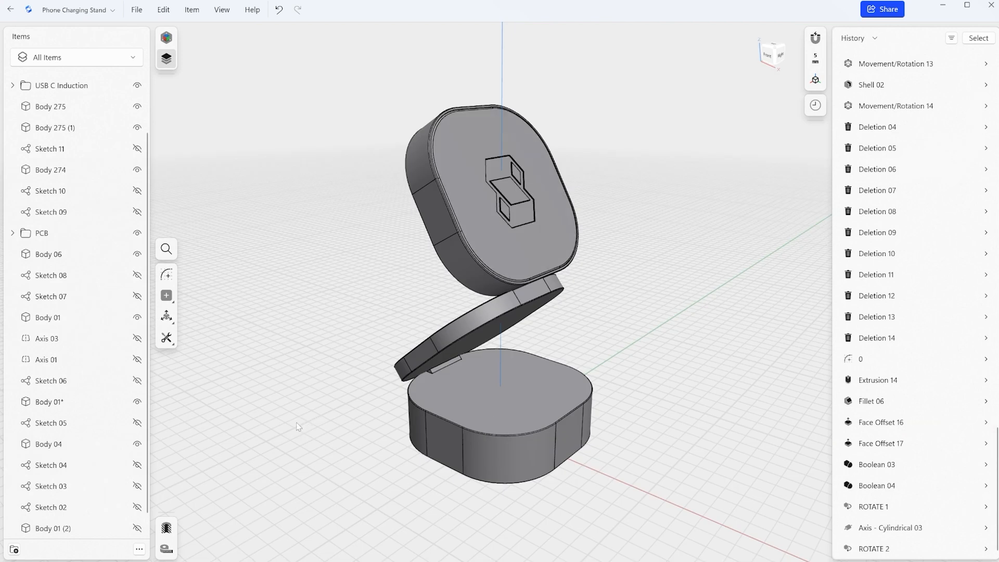
mouse_move(349, 296)
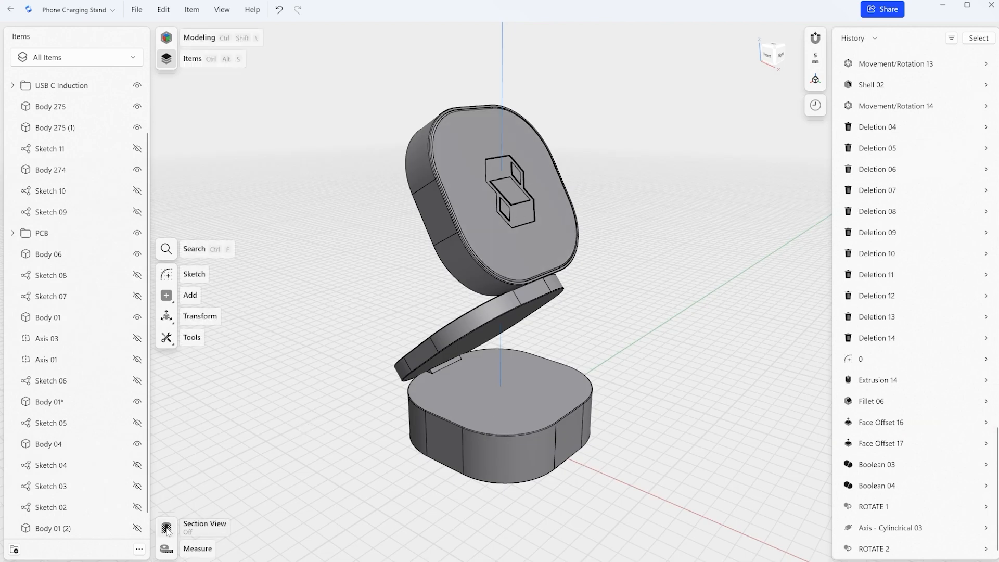
Cut through the stand with a section plane offset about -21,38 mm.
left_click(165, 527)
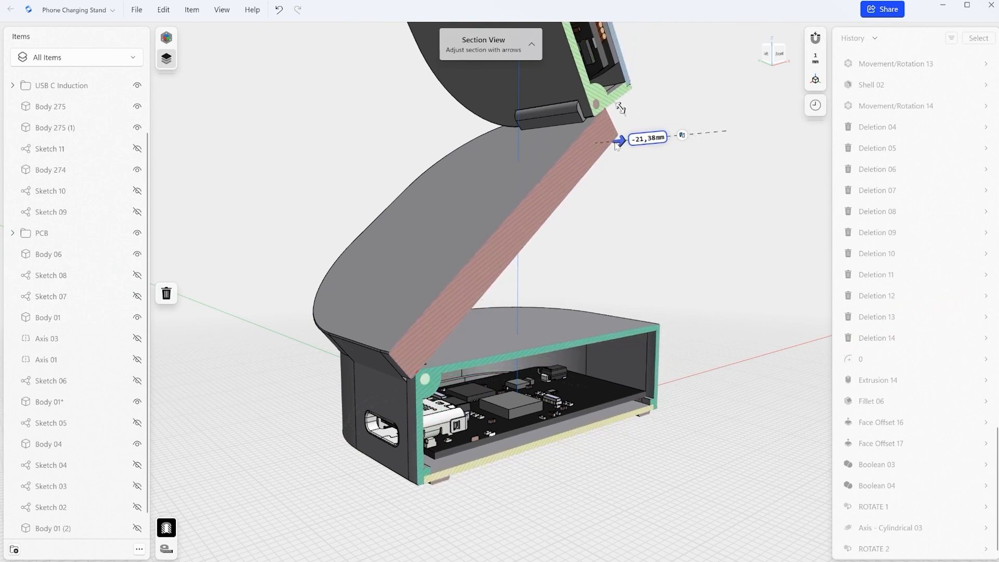
mouse_move(469, 316)
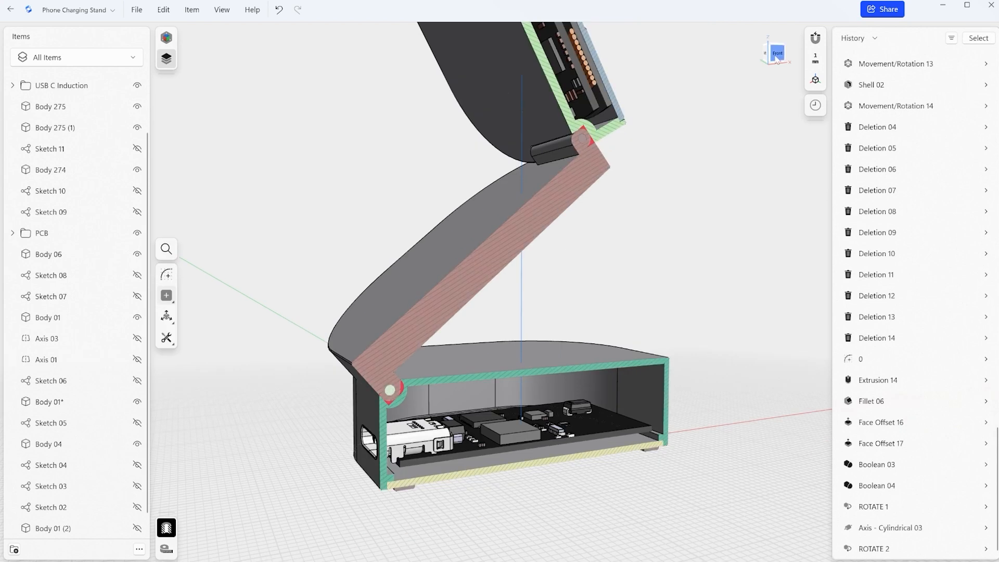
Save front close-ups of the upper and lower hinges as View 1 and View 2.
left_click(775, 53)
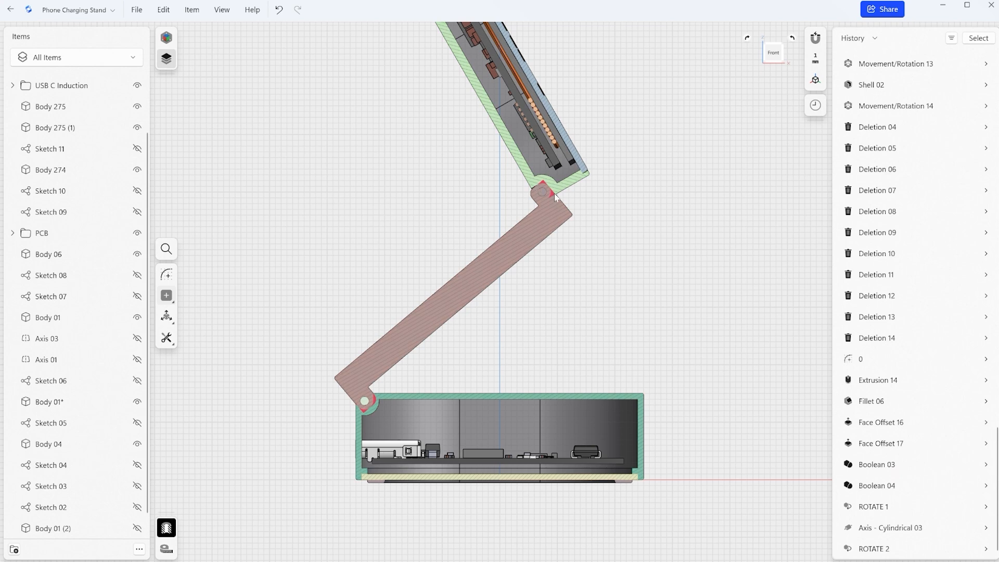
mouse_move(548, 194)
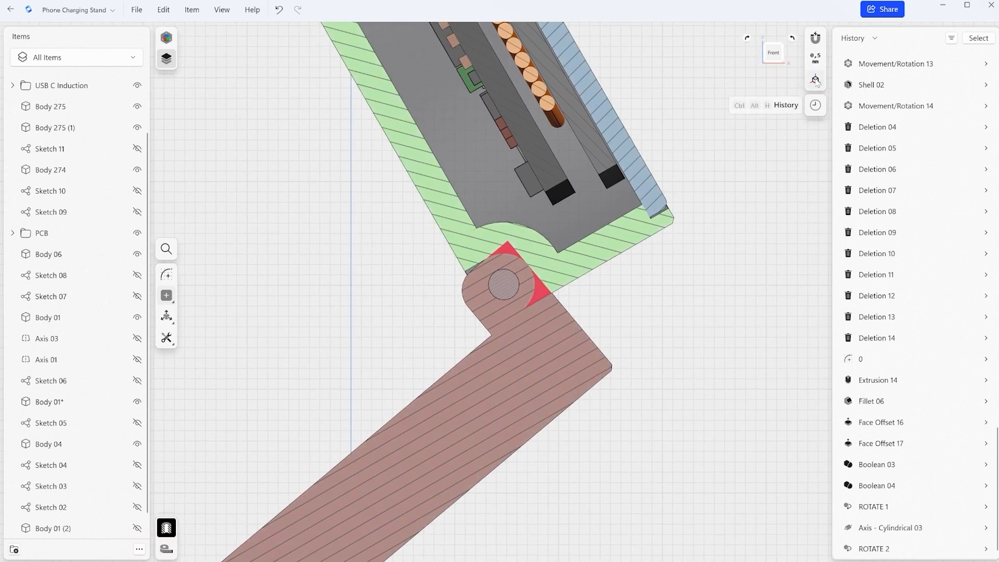
left_click(816, 79)
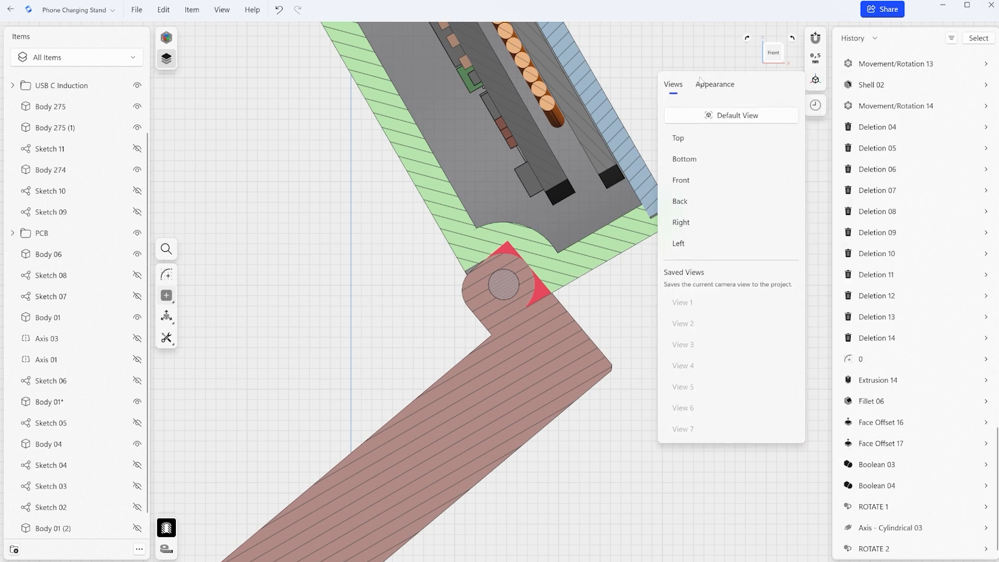
mouse_move(679, 310)
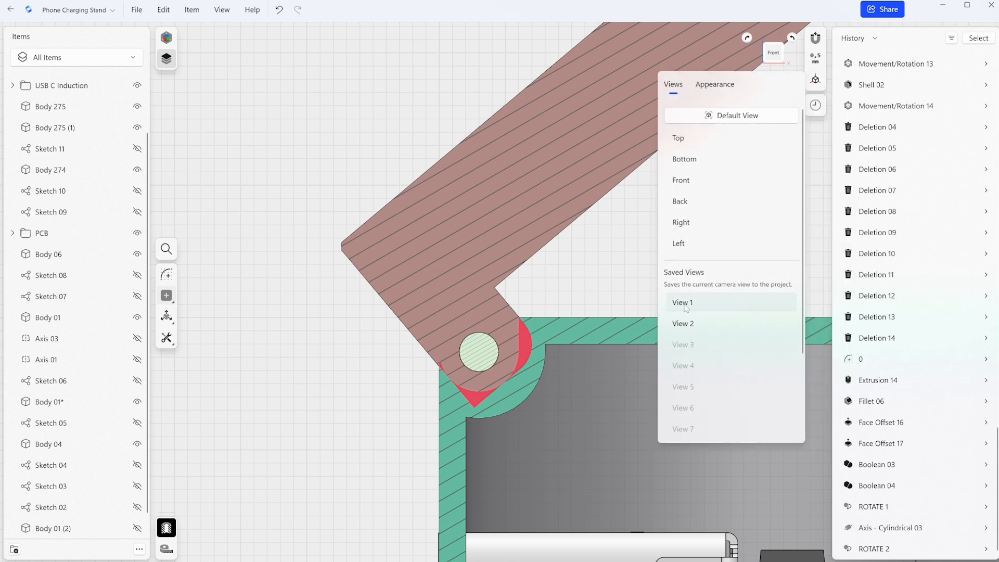
left_click(682, 302)
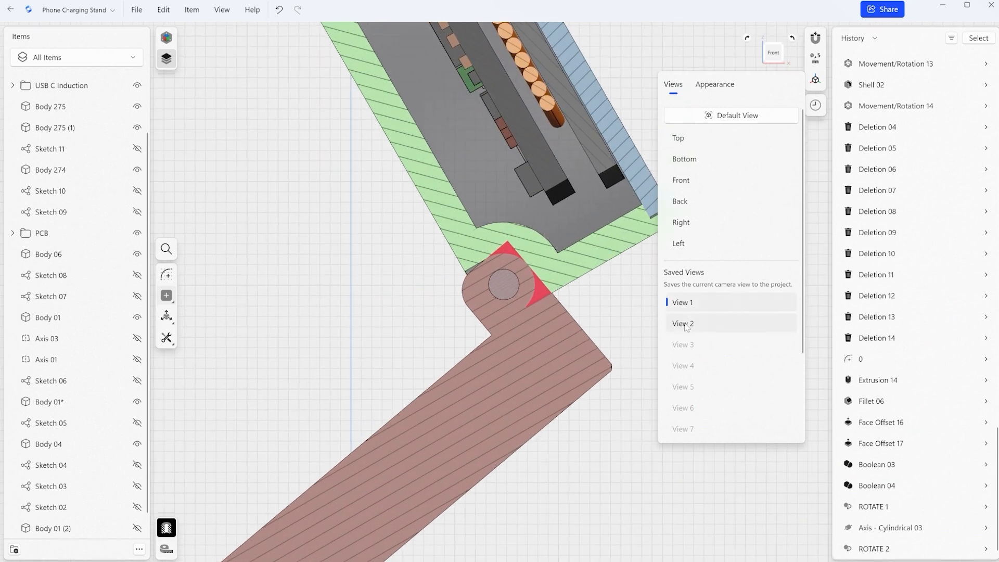
left_click(683, 324)
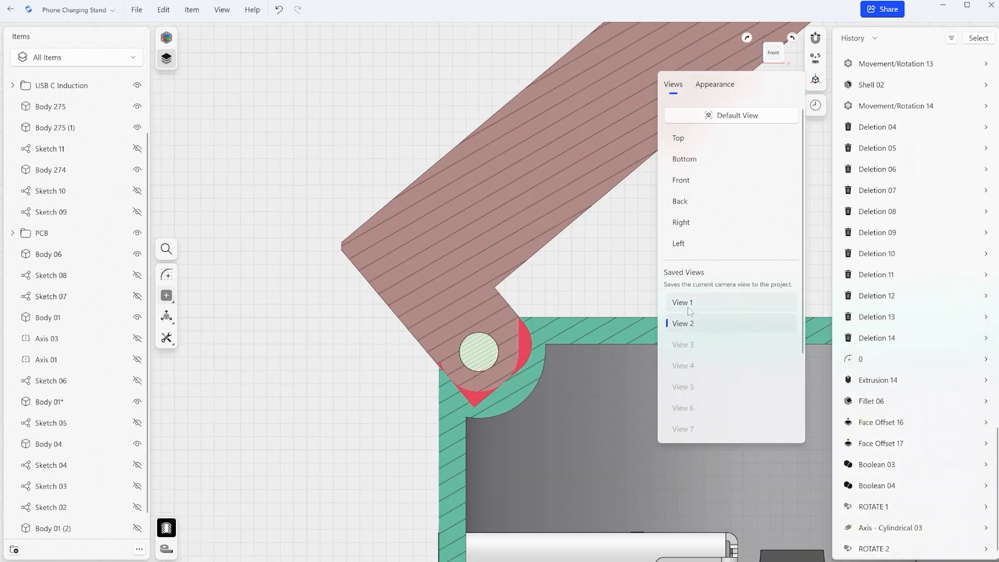
mouse_move(600, 300)
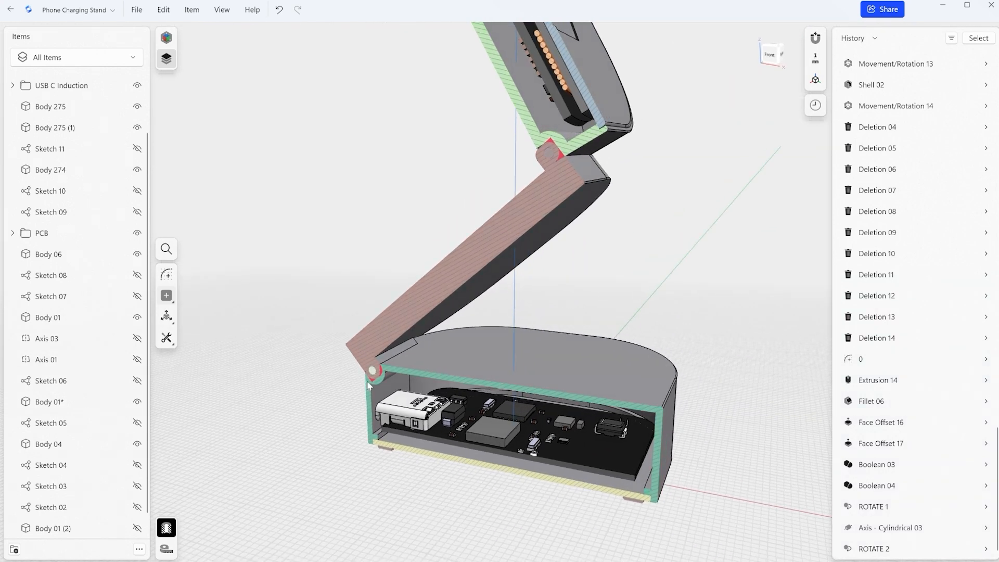
mouse_move(547, 151)
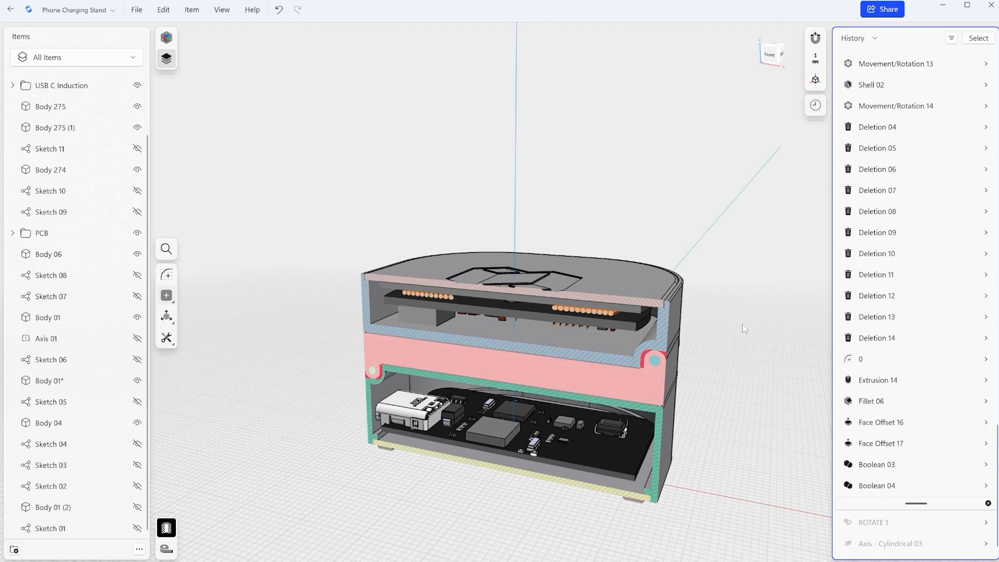
Scroll up the History list toward Sketch 06 after rolling back above ROTATE 1.
scroll("up", 3)
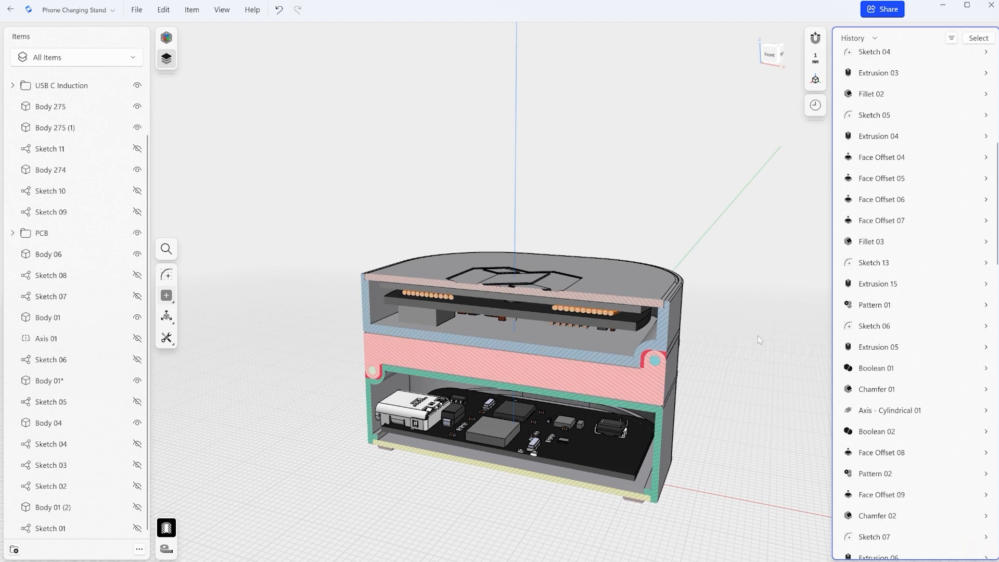
mouse_move(875, 326)
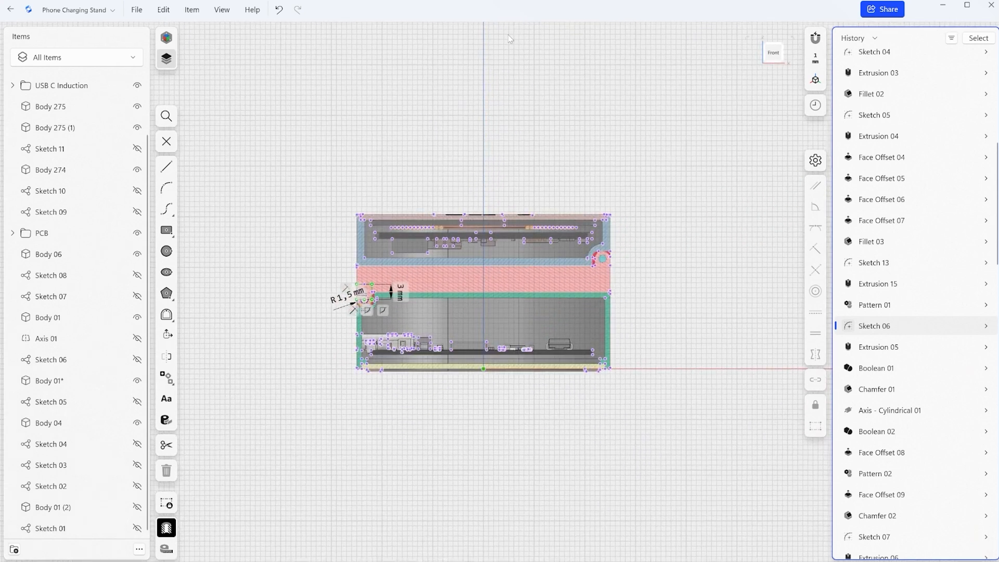
Go to View 2 and change the hinge tab radius from R 1,5 to 2,2 mm.
left_click(815, 38)
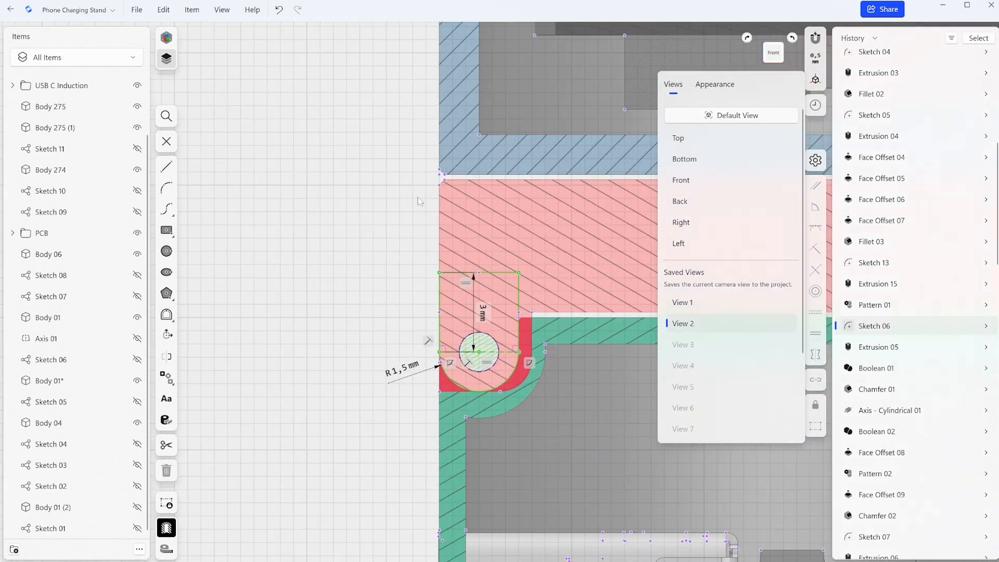
left_click(522, 347)
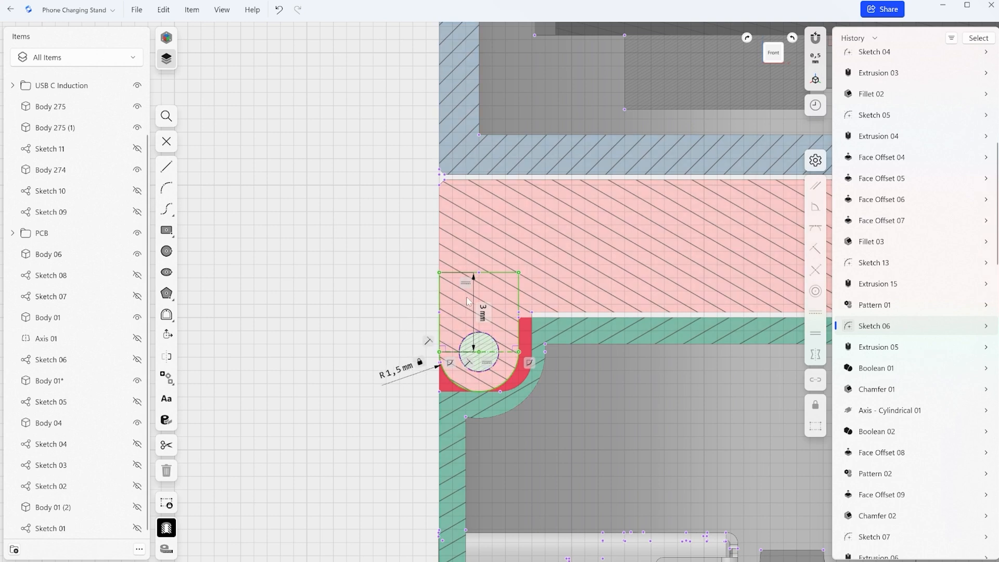
mouse_move(531, 376)
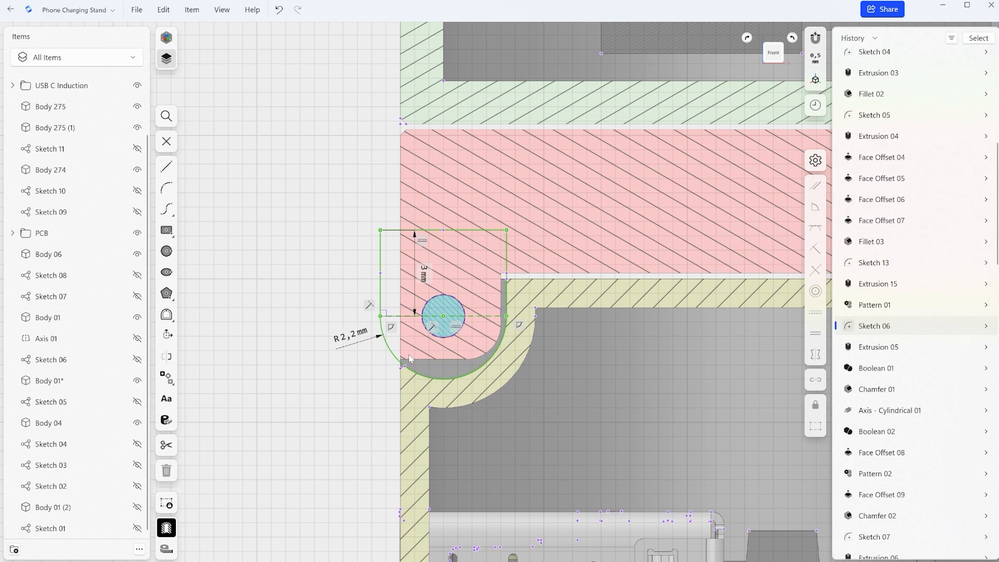
scroll("down", 3)
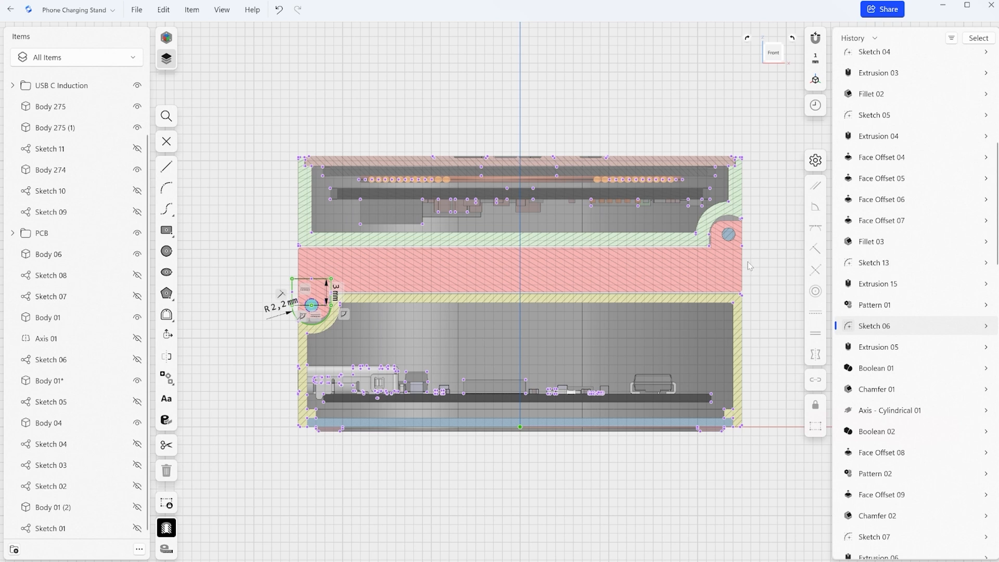
mouse_move(763, 255)
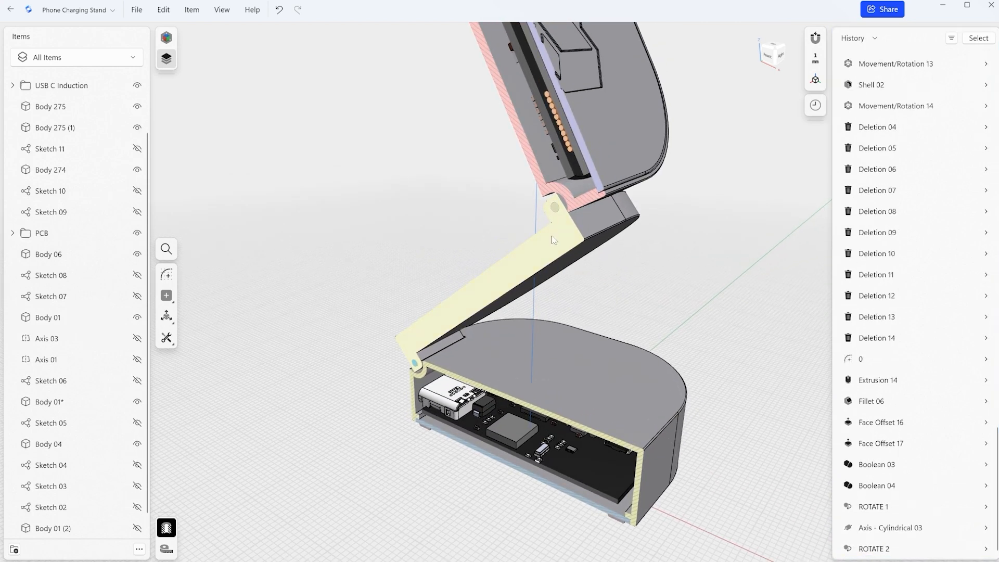
View the sectioned stand in orthographic Front view showing both hinges.
left_click(166, 296)
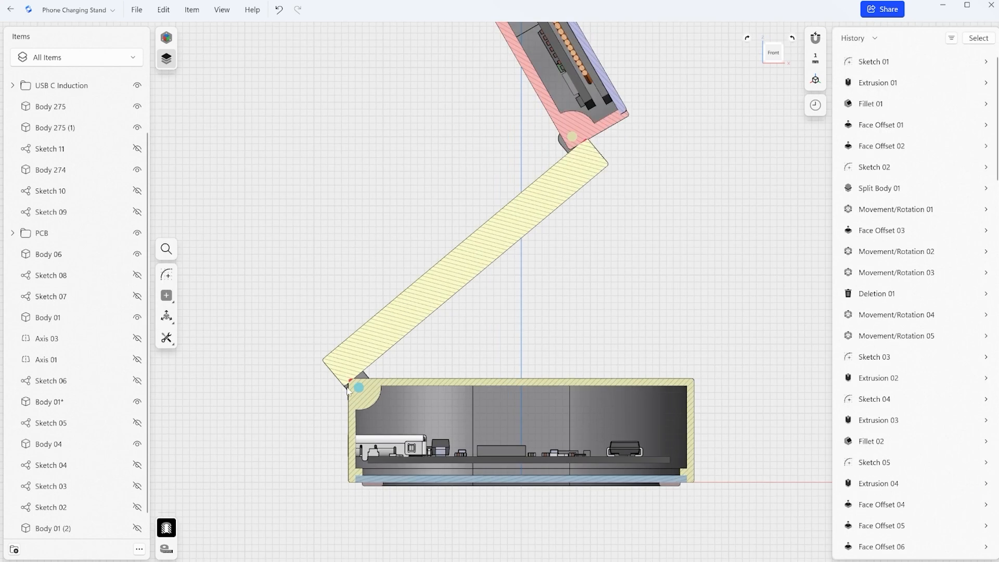
scroll("up", 3)
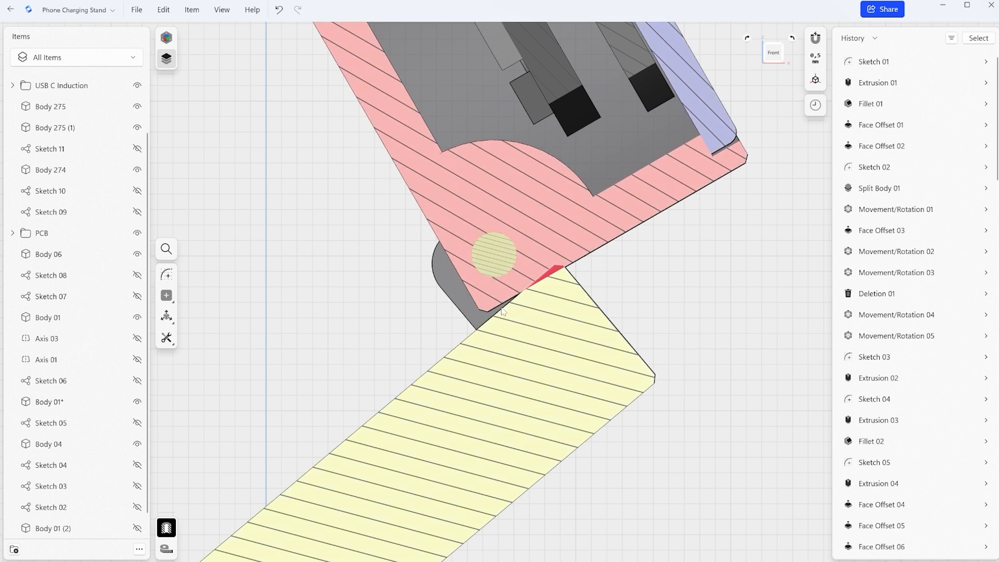
mouse_move(493, 265)
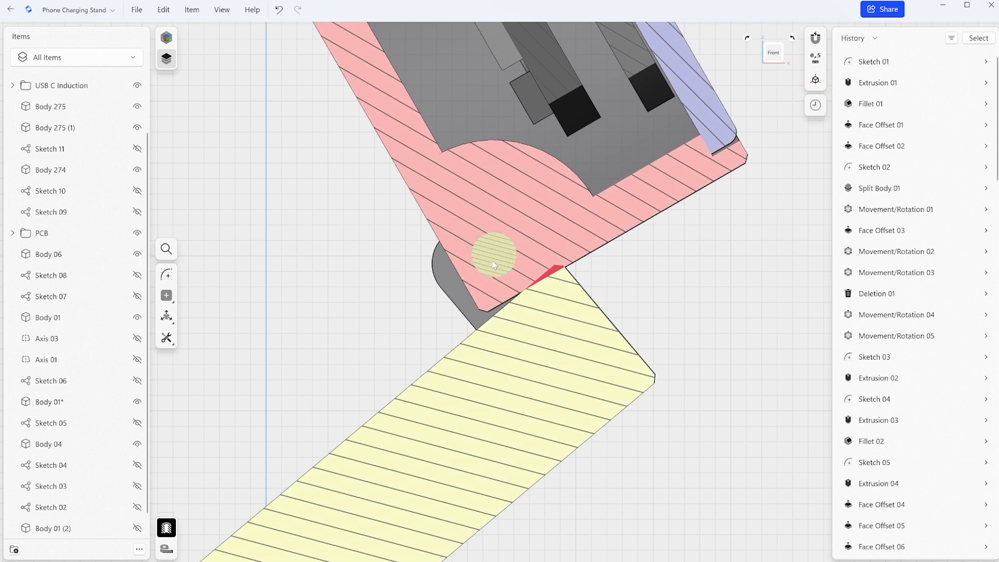
mouse_move(563, 270)
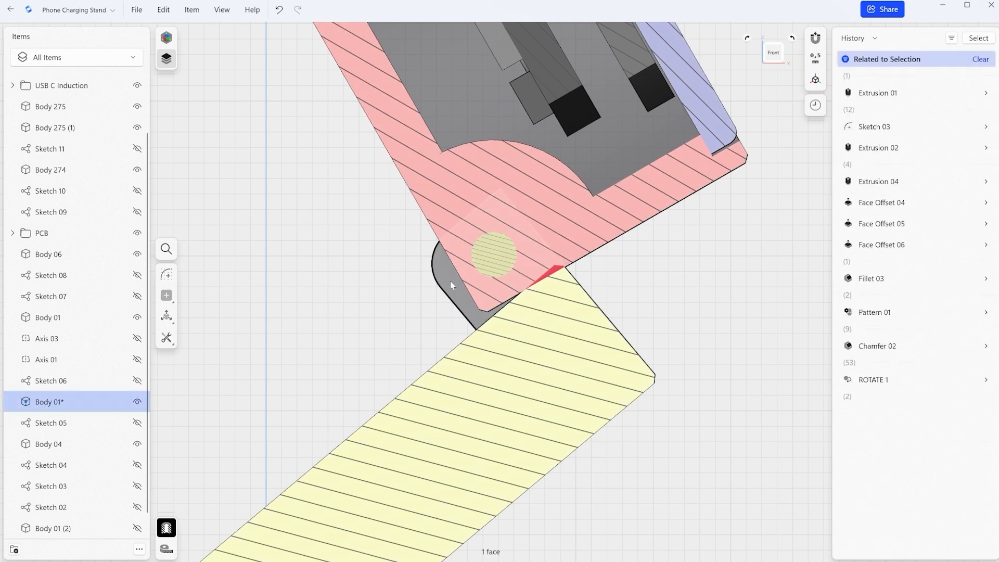
left_click(165, 236)
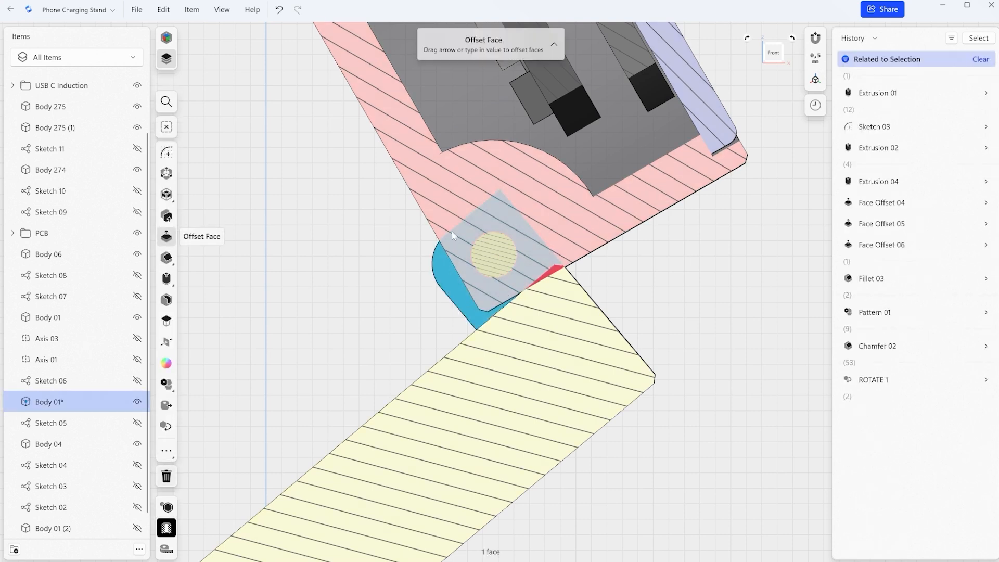
mouse_move(538, 288)
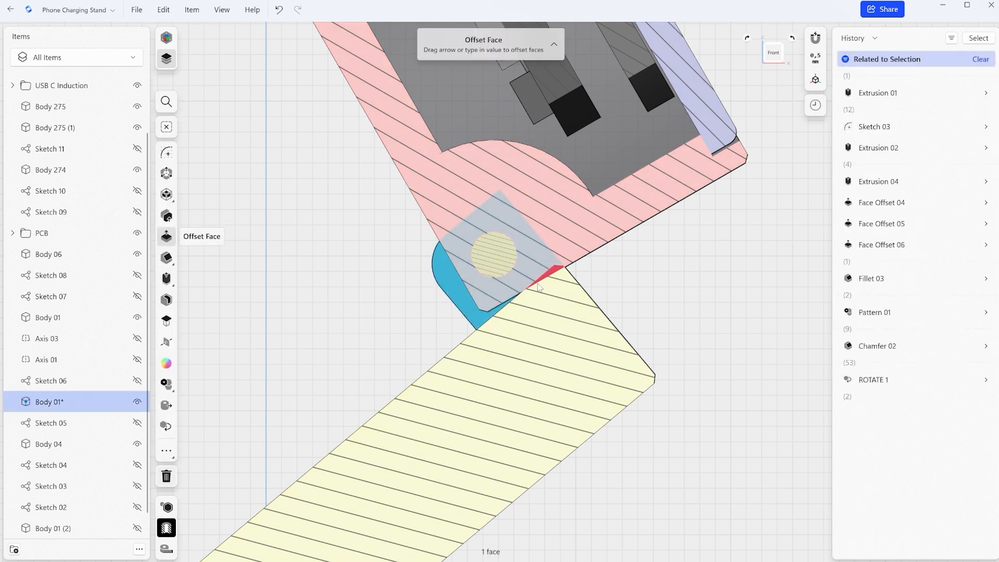
mouse_move(494, 255)
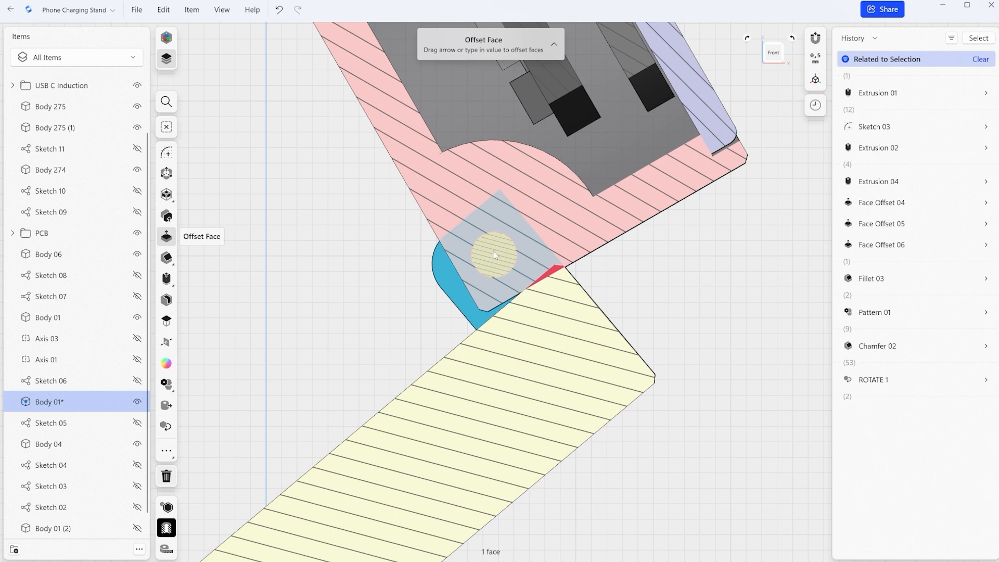
mouse_move(554, 281)
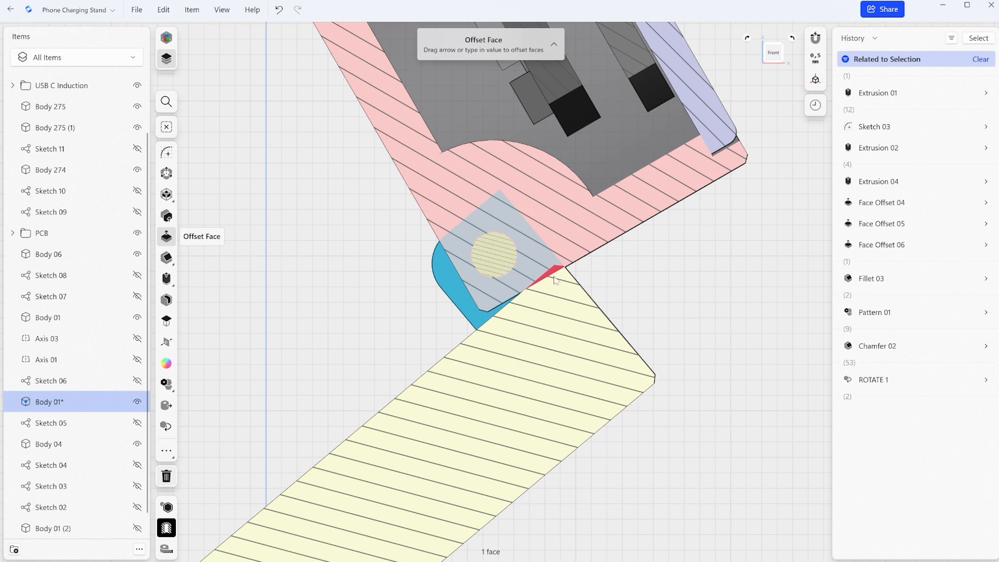
mouse_move(467, 256)
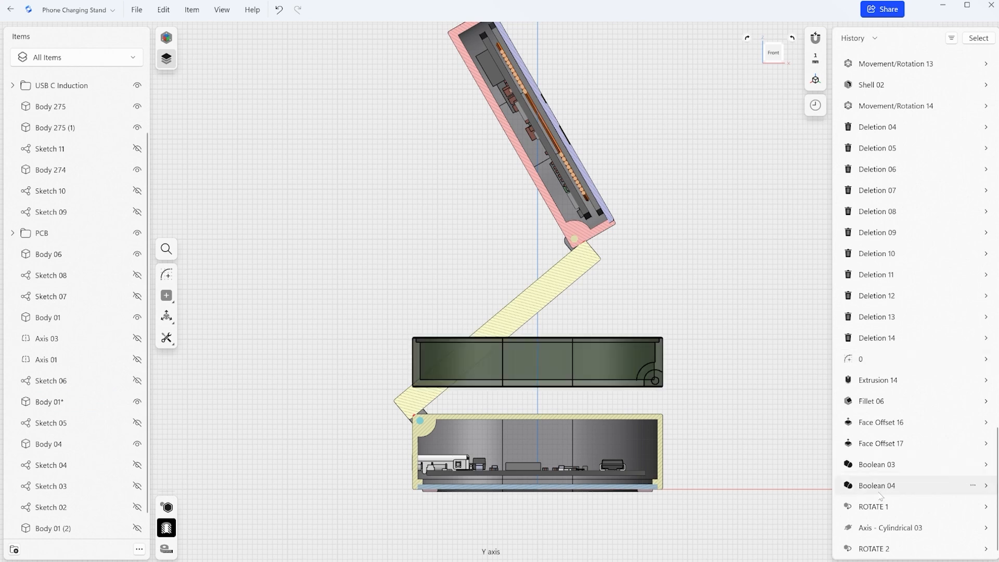
Roll history back before ROTATE 1 and scroll up to Extrusion 02.
left_click(973, 486)
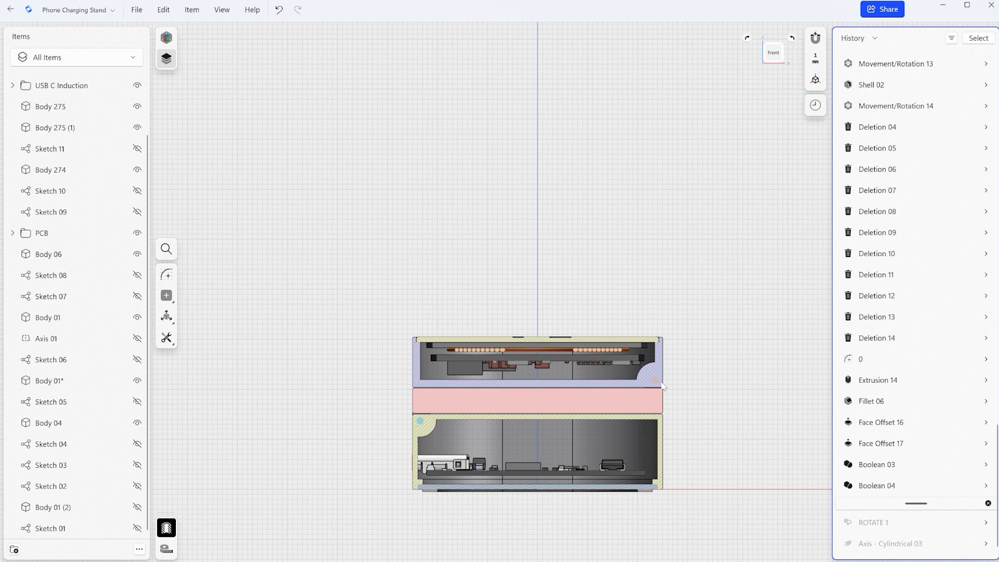
scroll("up", 3)
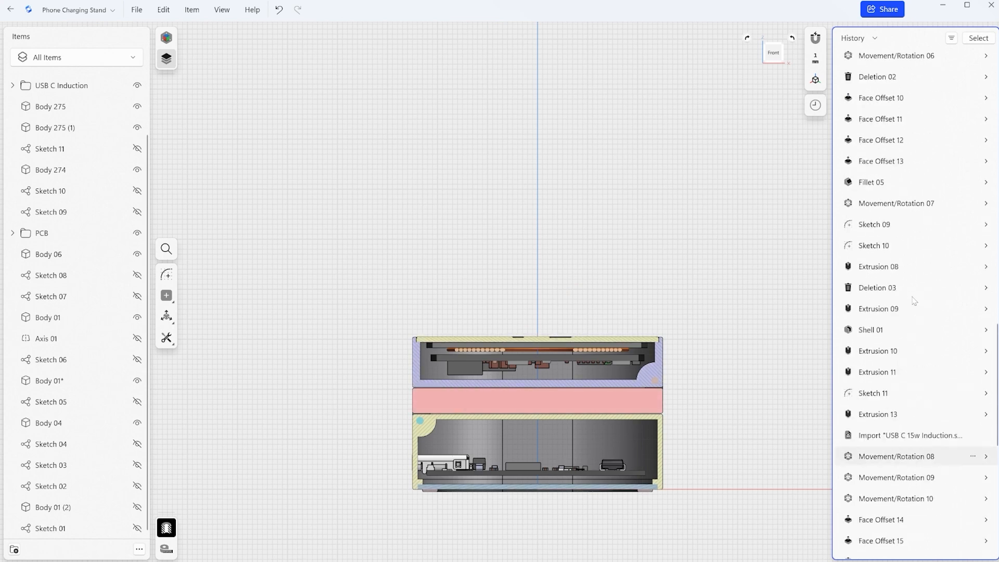
scroll("up", 3)
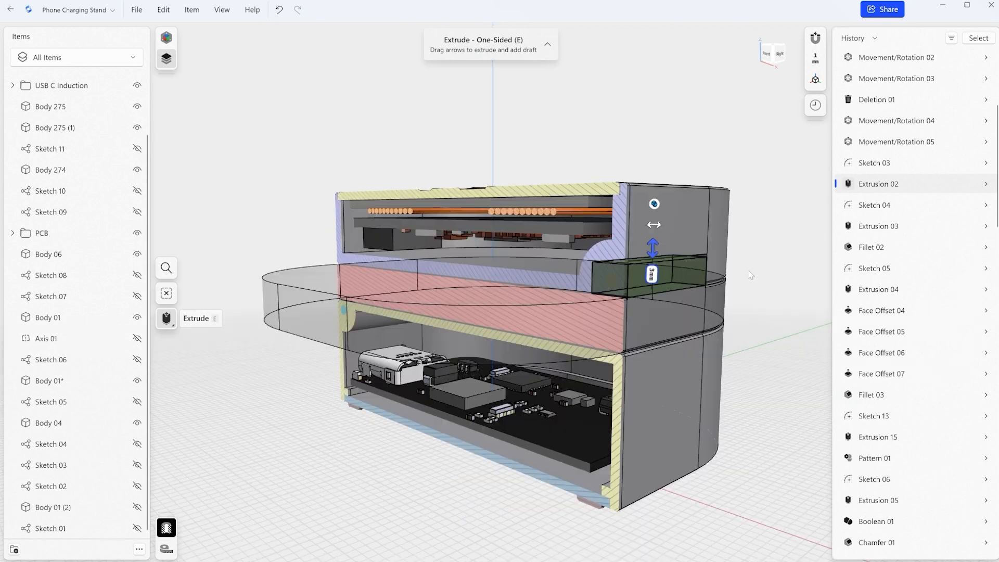
mouse_move(624, 288)
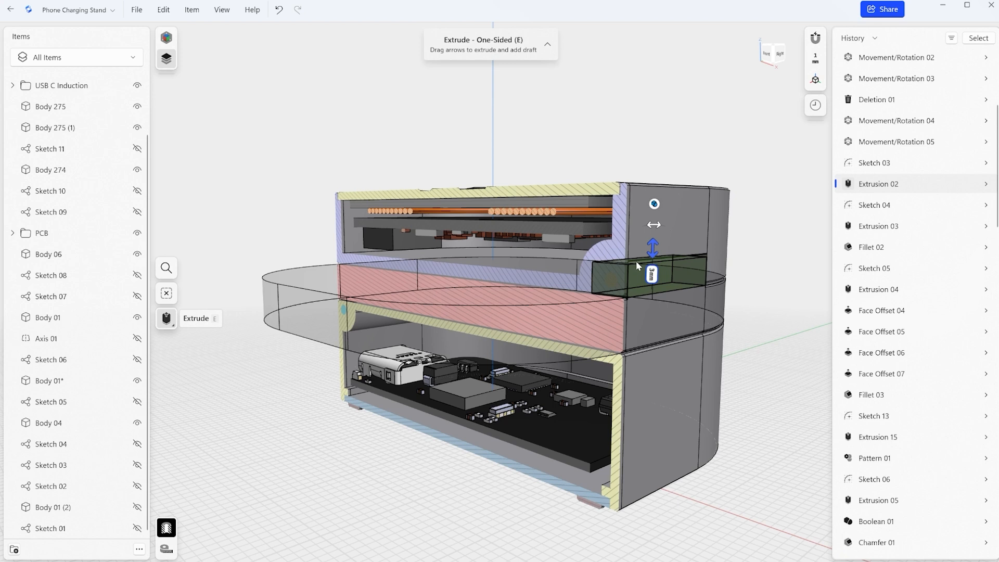
Enter a new Extrusion 02 height and offset the section plane to about -0,89 mm.
left_click(652, 274)
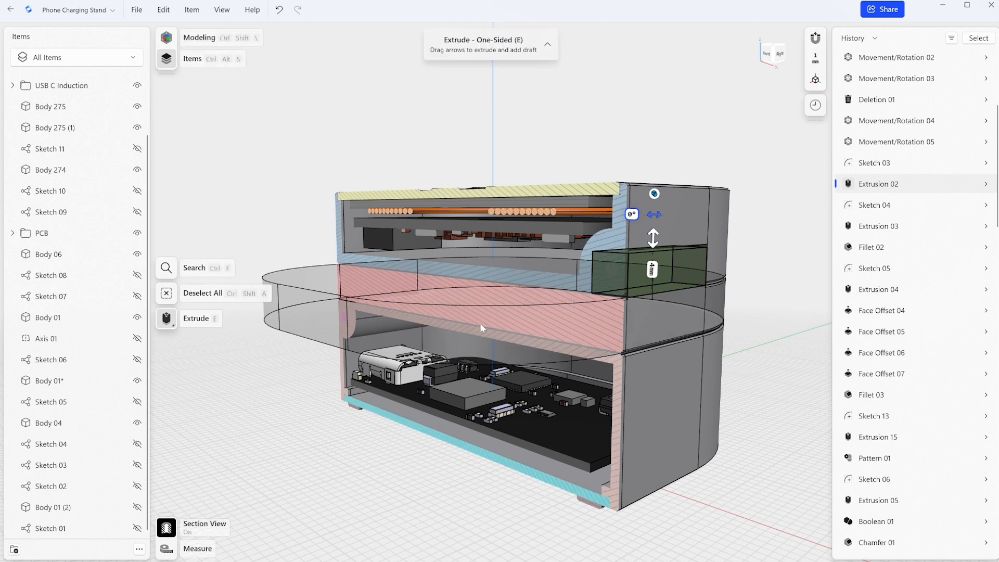
left_click(167, 528)
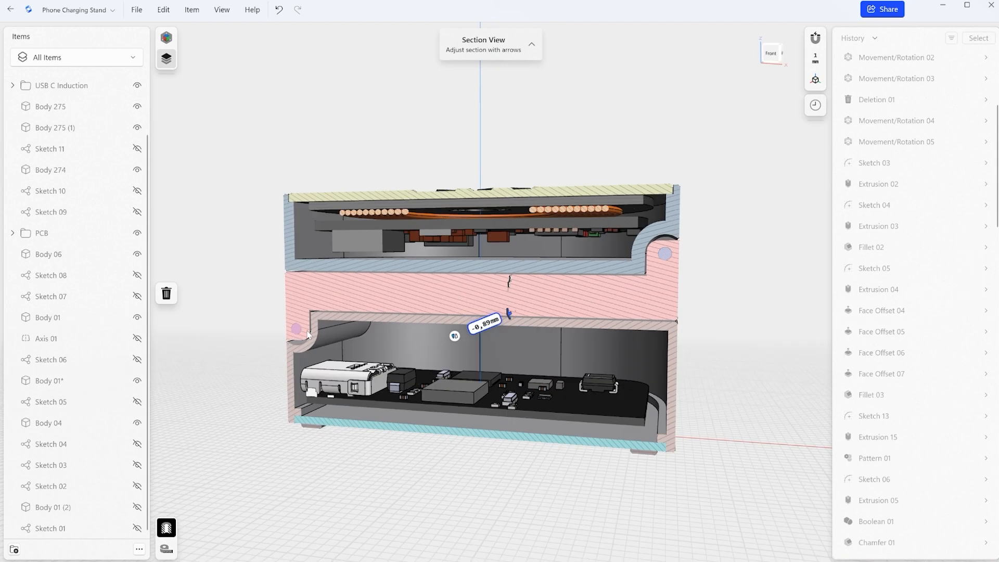
mouse_move(406, 312)
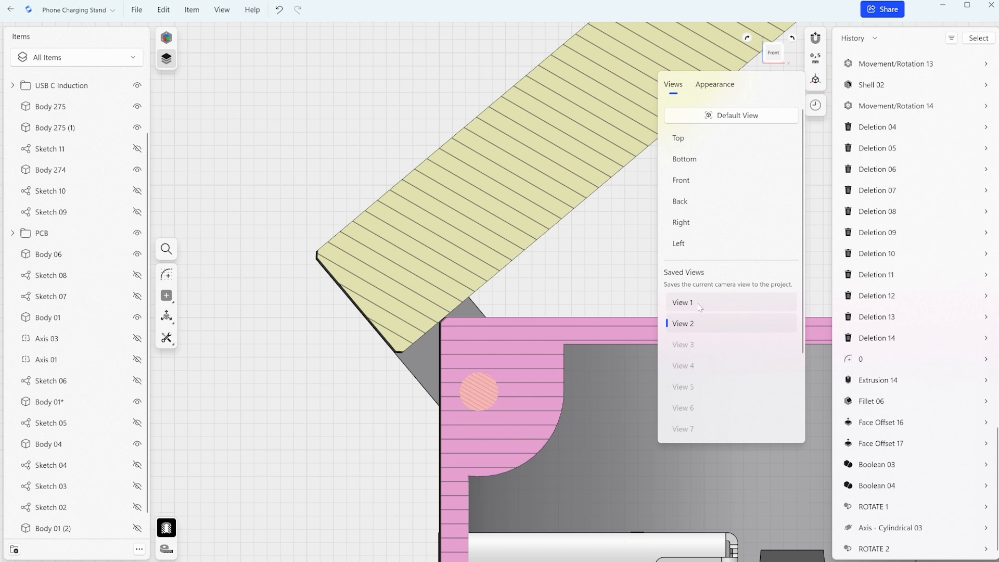
Show saved View 1, the front close-up of the upper hinge.
left_click(682, 302)
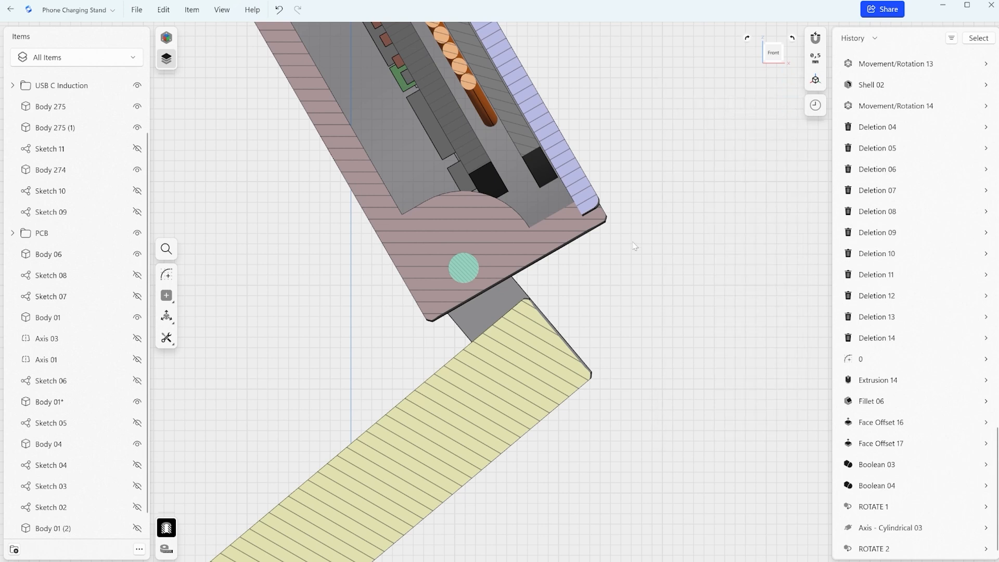
mouse_move(420, 333)
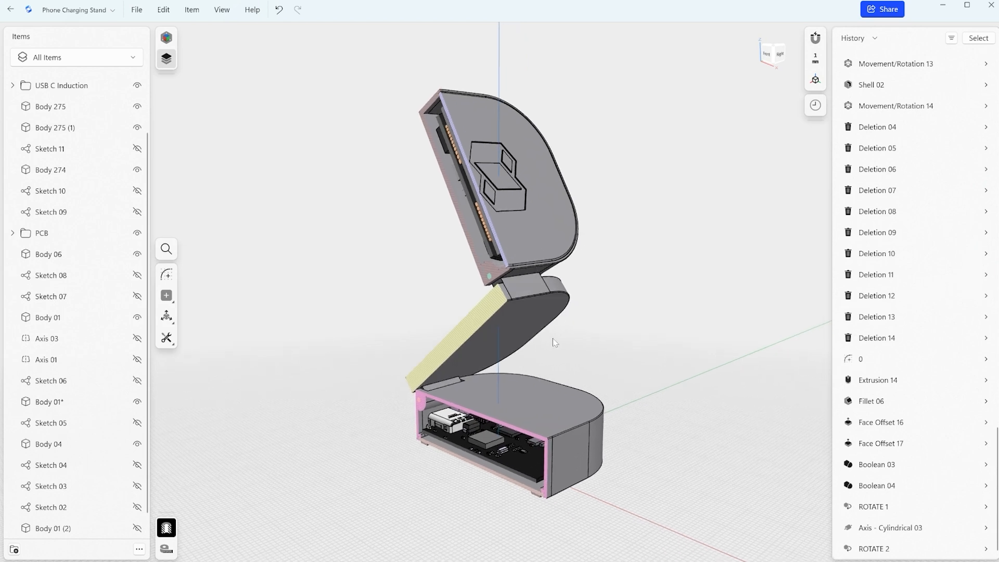
mouse_move(375, 322)
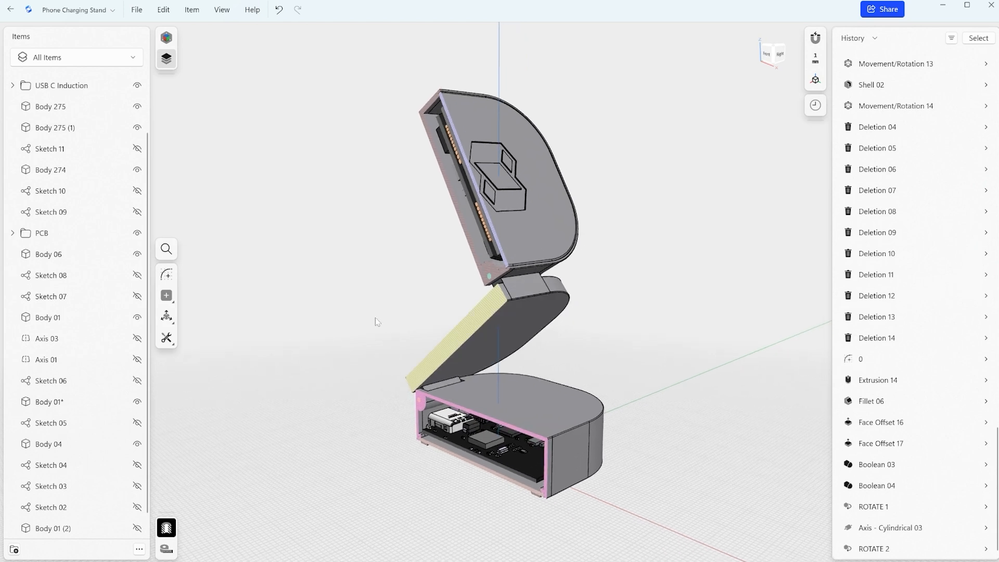